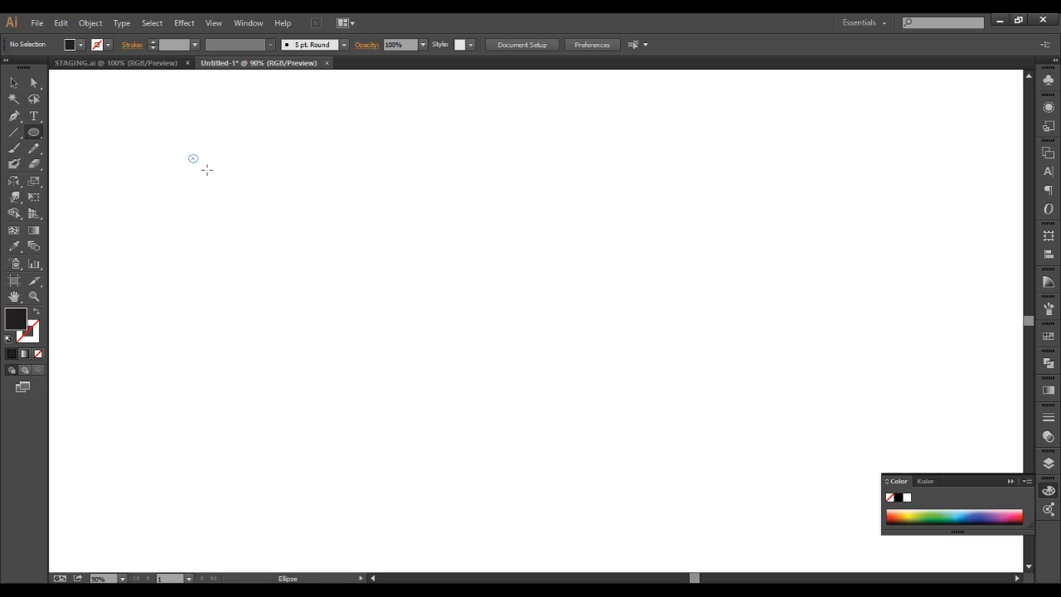
Draw a wide, thin black ellipse and move it toward the artboard centre
{"action": "left_click_drag", "start_coordinate": [192, 160], "coordinate": [324, 186]}
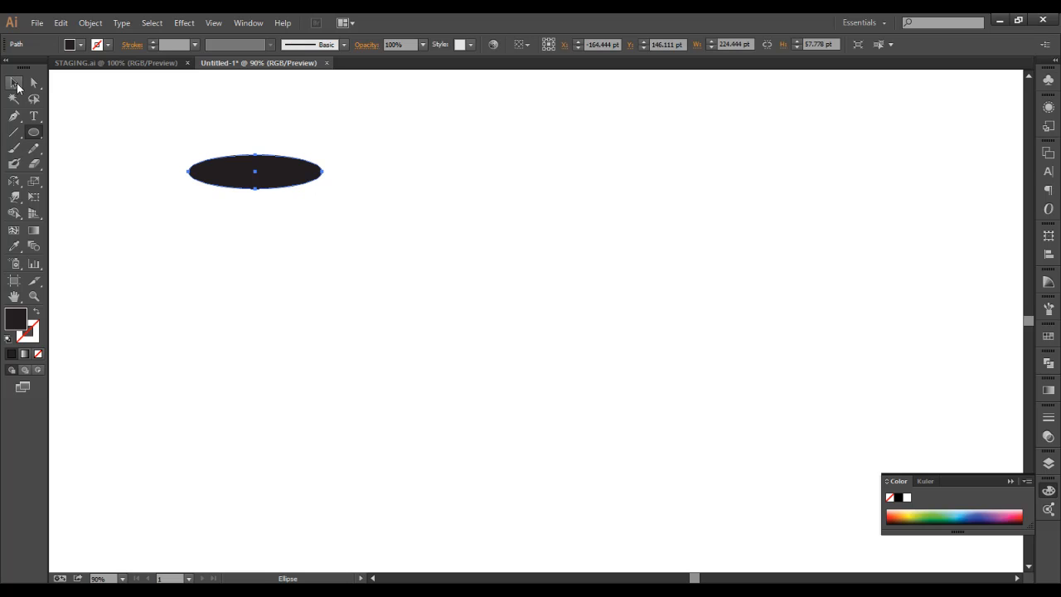
{"action": "left_click_drag", "start_coordinate": [256, 170], "coordinate": [495, 265]}
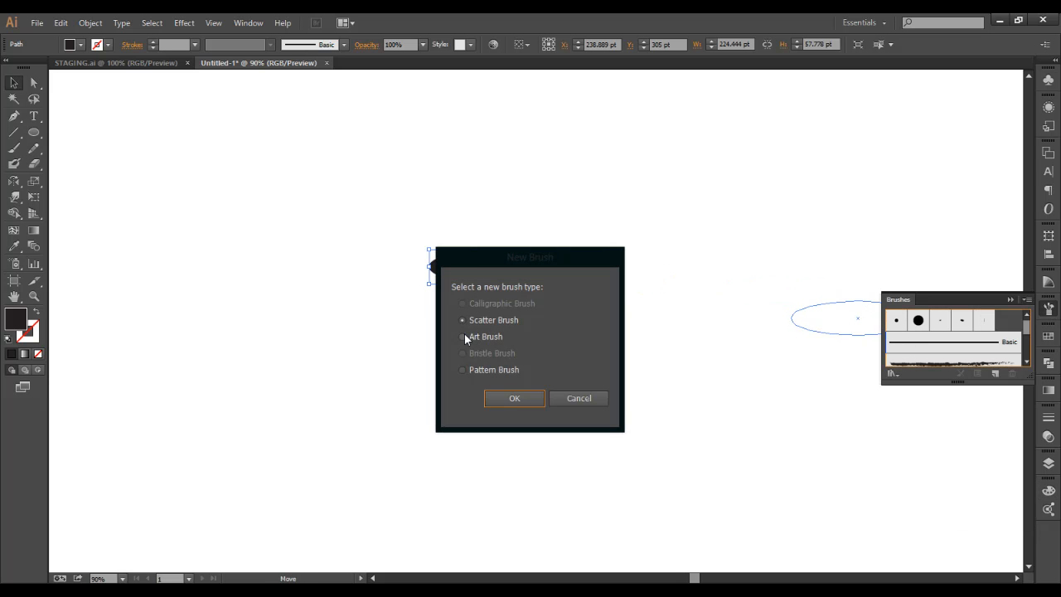
Save the ellipse as a new Art Brush with Colorization set to Tints
{"action": "left_click", "coordinate": [514, 398]}
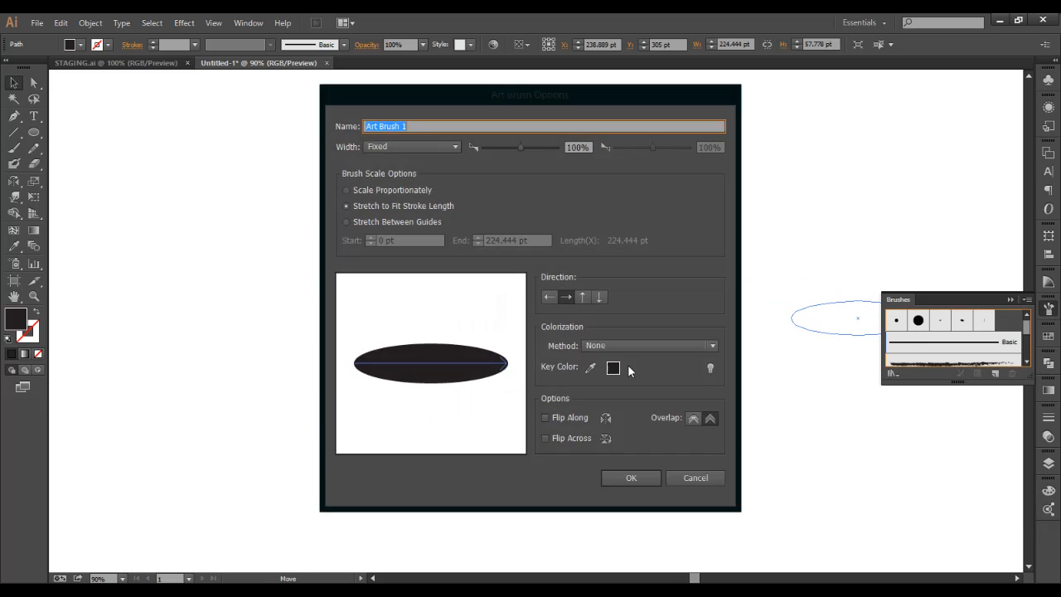
{"action": "left_click", "coordinate": [650, 346]}
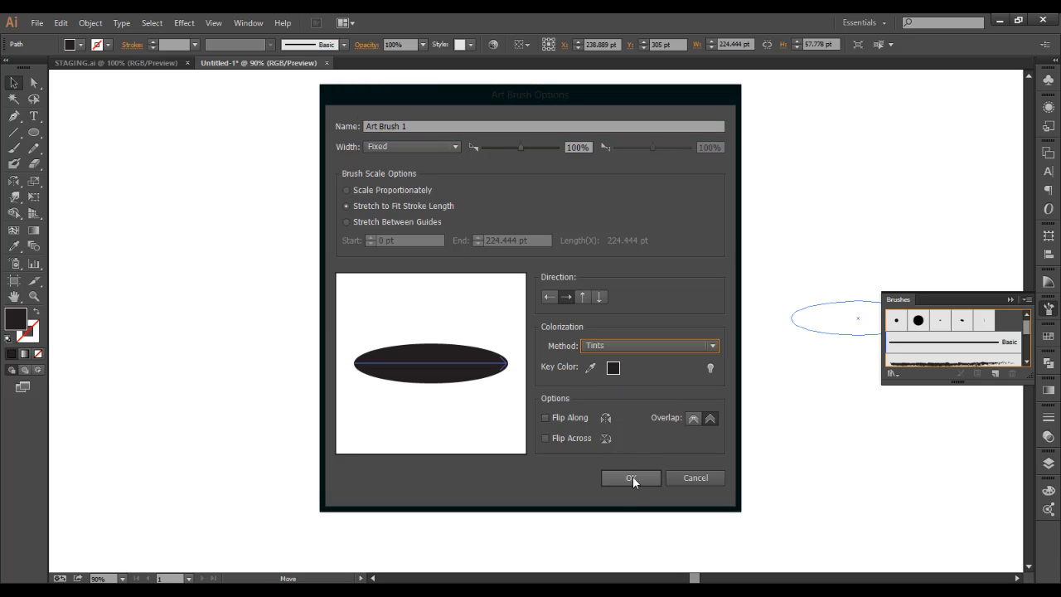
{"action": "left_click", "coordinate": [630, 477]}
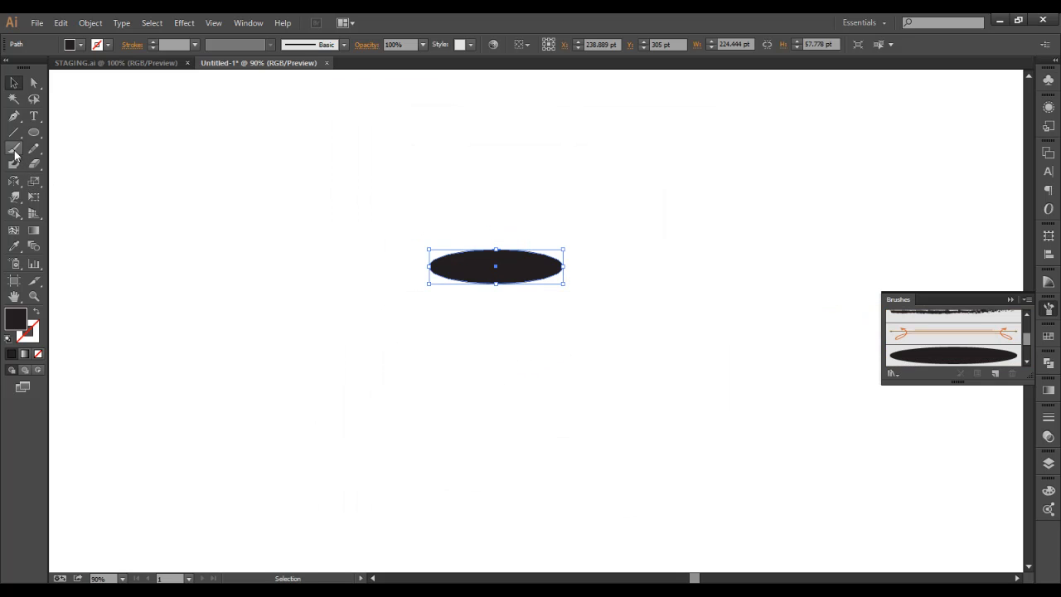
Confirm the Paintbrush tool's default options for painting with the new brush
{"action": "double_click", "coordinate": [14, 153]}
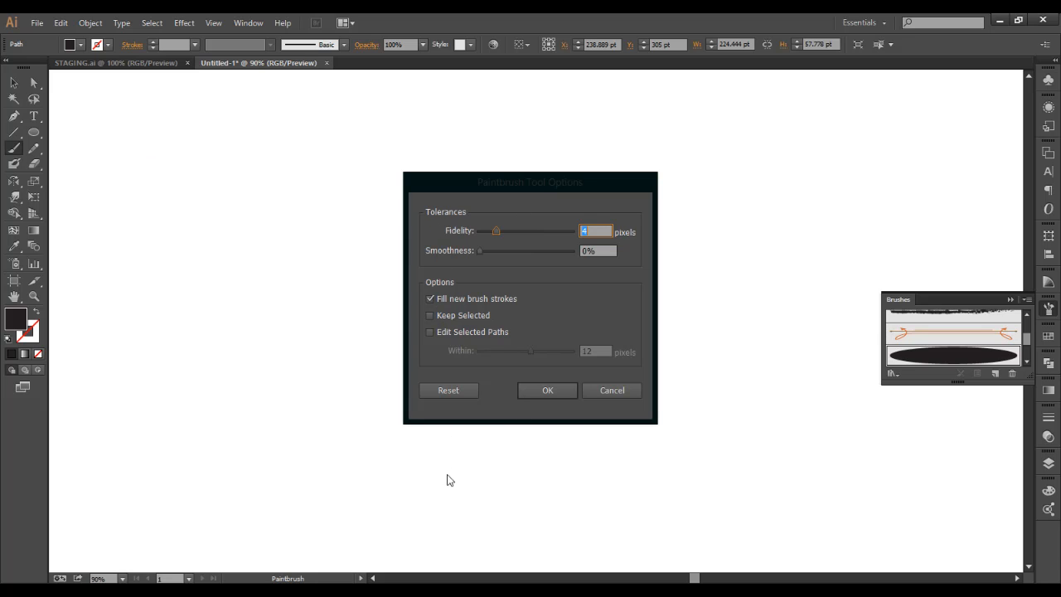
{"action": "left_click", "coordinate": [547, 391]}
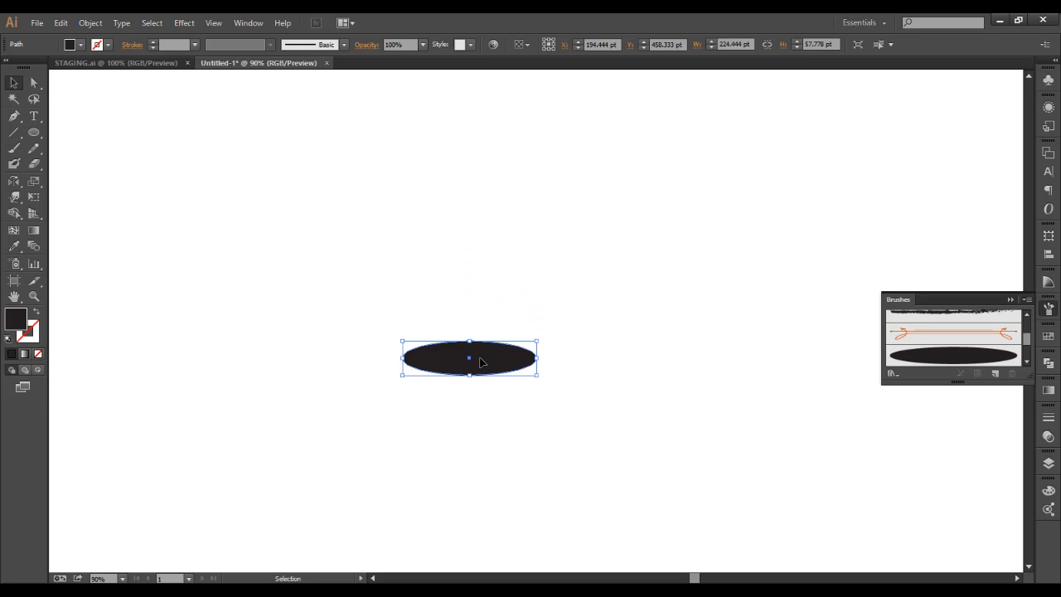
Alt-drag two overlapping copies of the ellipse above and left of it
{"action": "left_click_drag", "start_coordinate": [468, 358], "coordinate": [340, 285]}
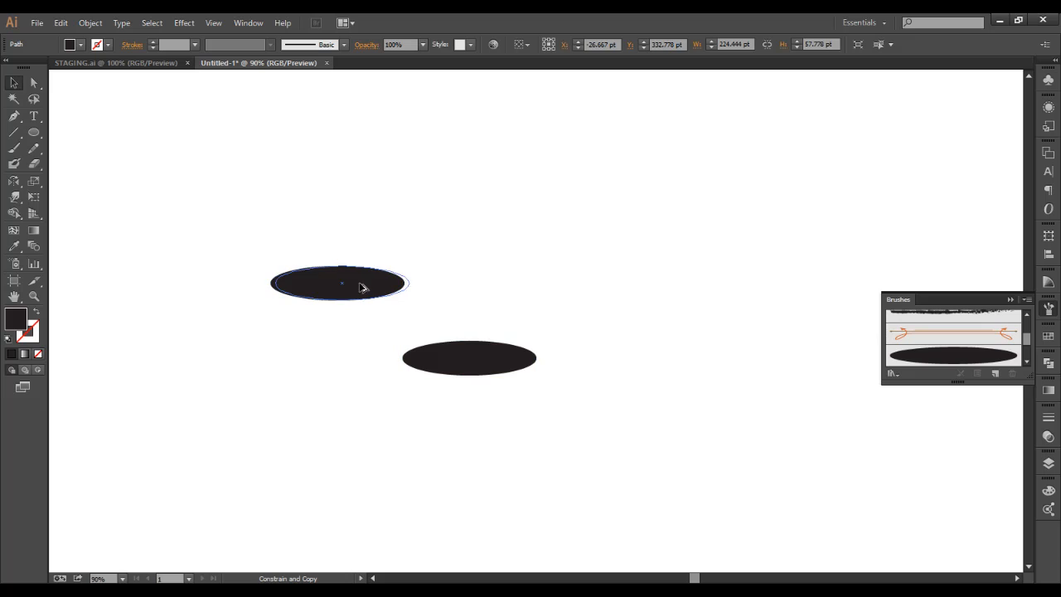
{"action": "left_click_drag", "start_coordinate": [342, 285], "coordinate": [286, 281]}
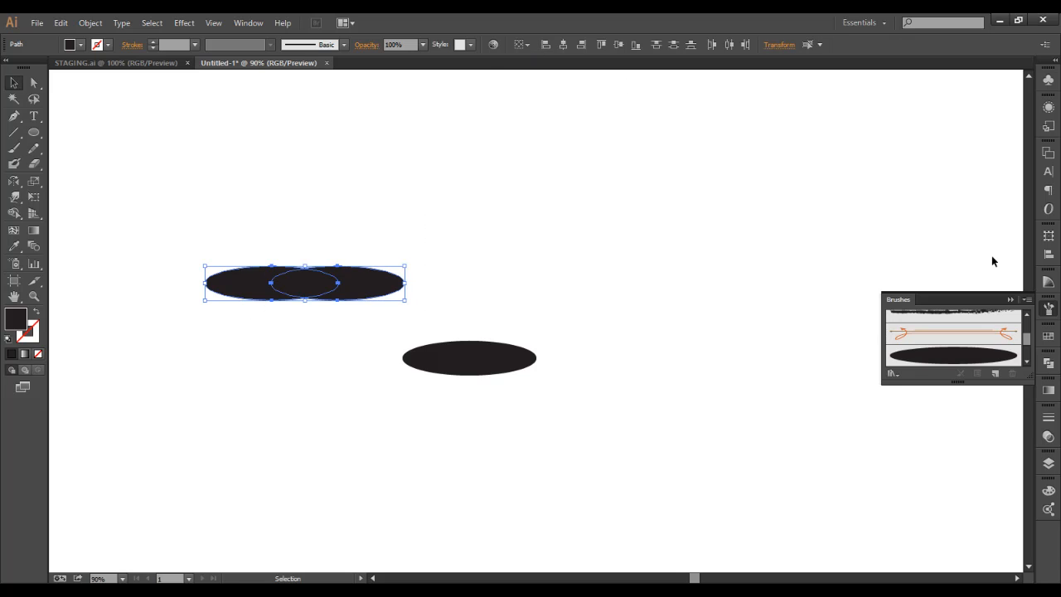
Apply Pathfinder Minus Front to cut the front ellipse out, leaving a forked shape selected
{"action": "left_click", "coordinate": [1050, 335]}
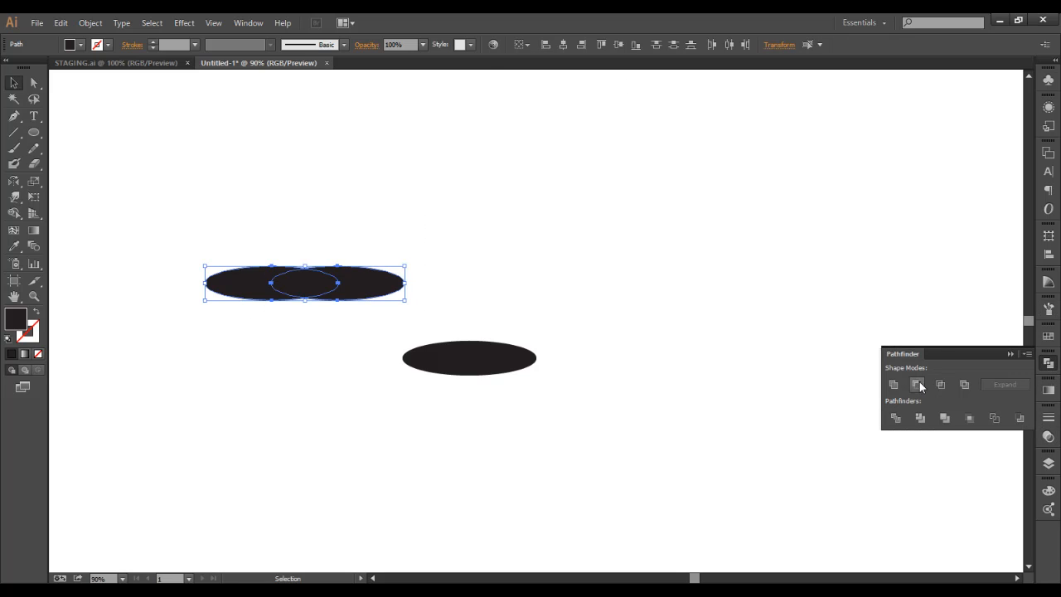
{"action": "left_click", "coordinate": [919, 385]}
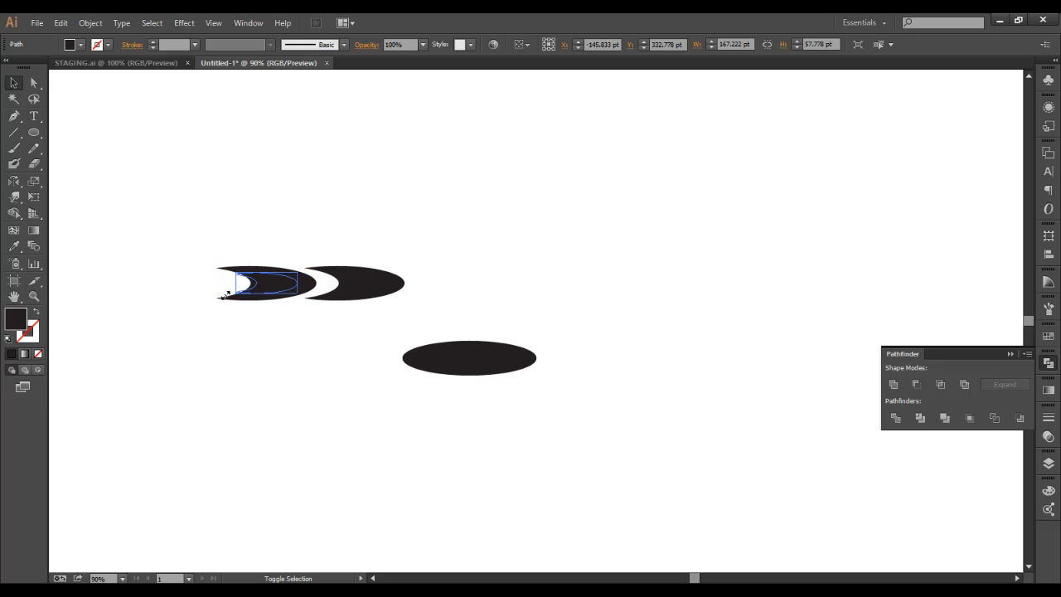
{"action": "left_click", "coordinate": [424, 226]}
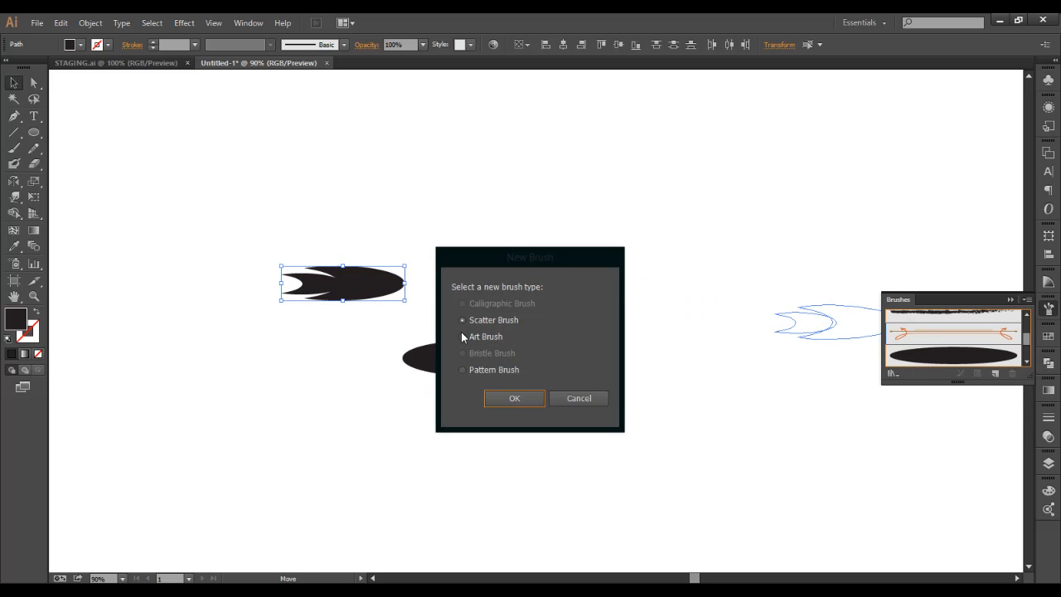
Save the forked shape as a second Art Brush with Colorization set to Tints
{"action": "left_click", "coordinate": [514, 398]}
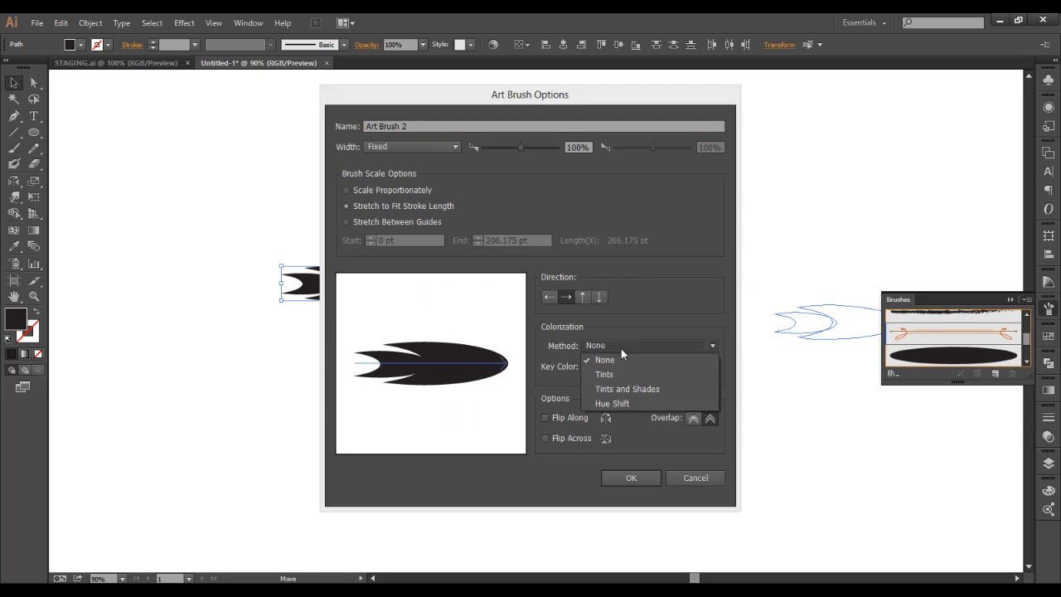
{"action": "left_click", "coordinate": [603, 374]}
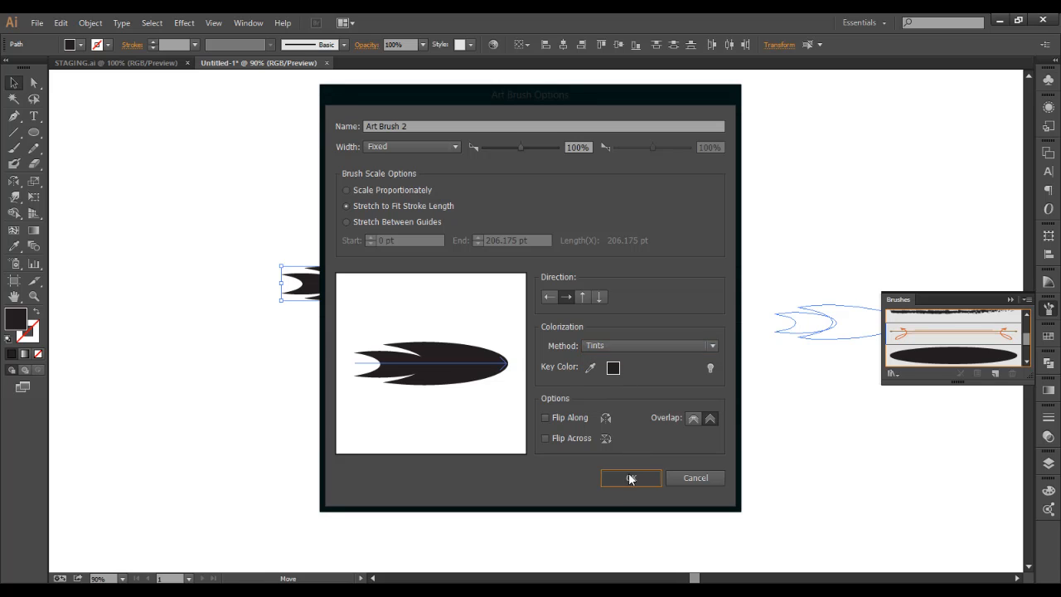
{"action": "left_click", "coordinate": [630, 477]}
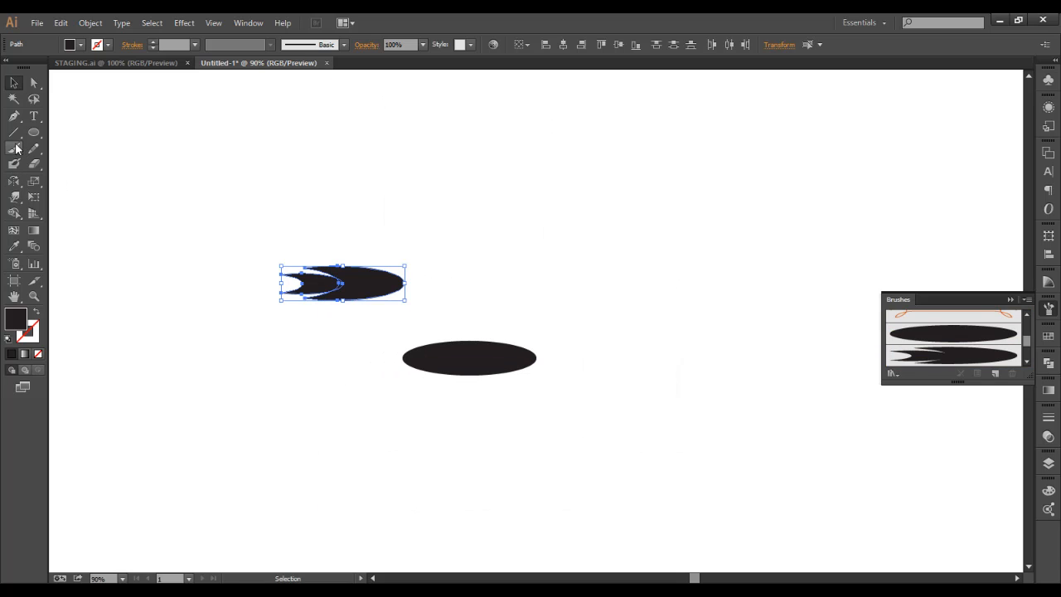
Confirm the Paintbrush options and pick the forked art brush for painting
{"action": "double_click", "coordinate": [13, 153]}
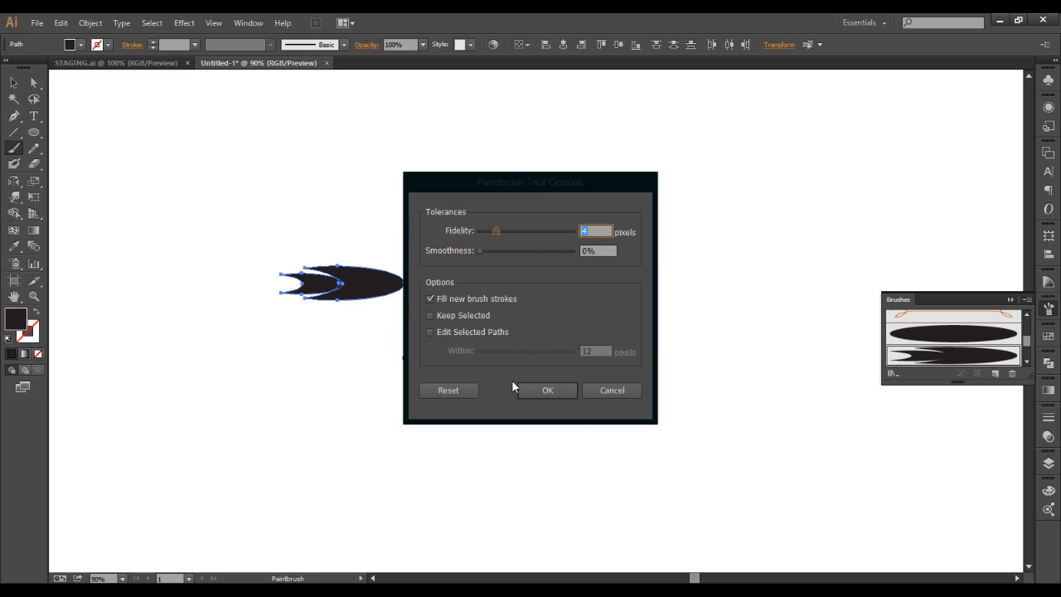
{"action": "mouse_move", "coordinate": [545, 404]}
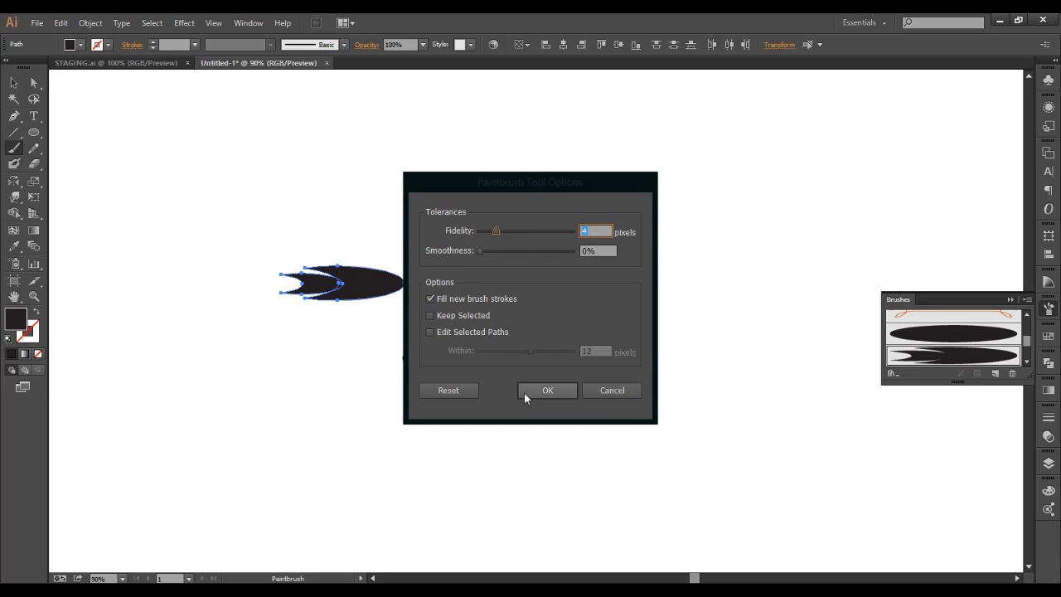
{"action": "left_click", "coordinate": [547, 391]}
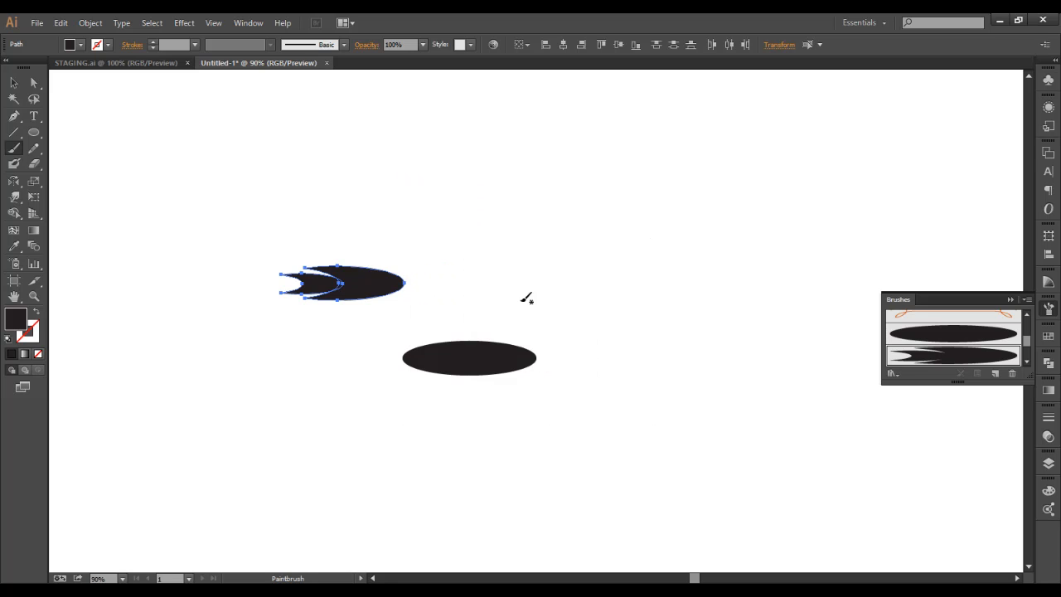
{"action": "mouse_move", "coordinate": [951, 356]}
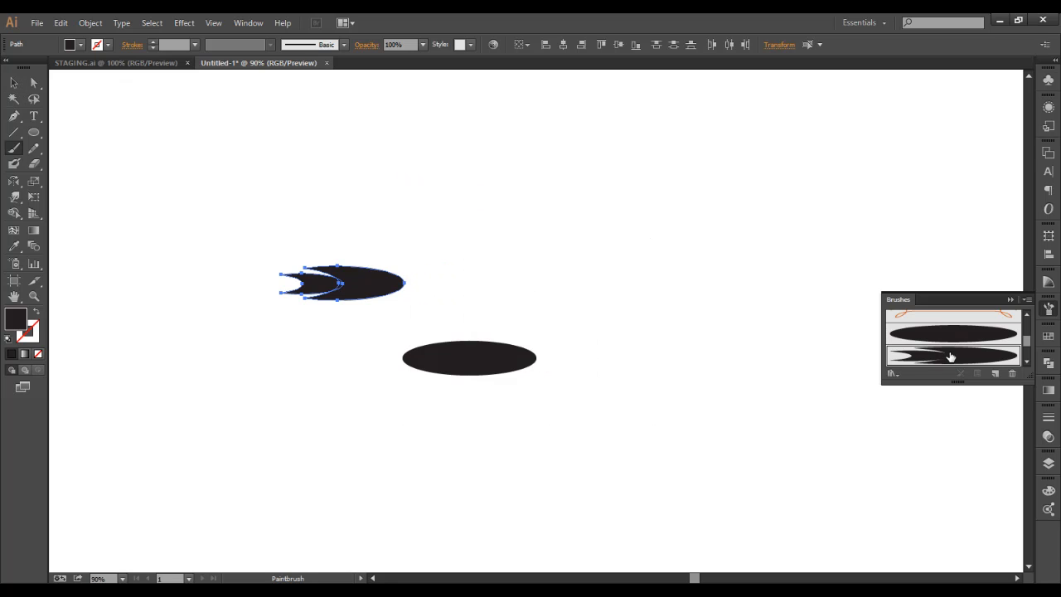
{"action": "left_click", "coordinate": [952, 355]}
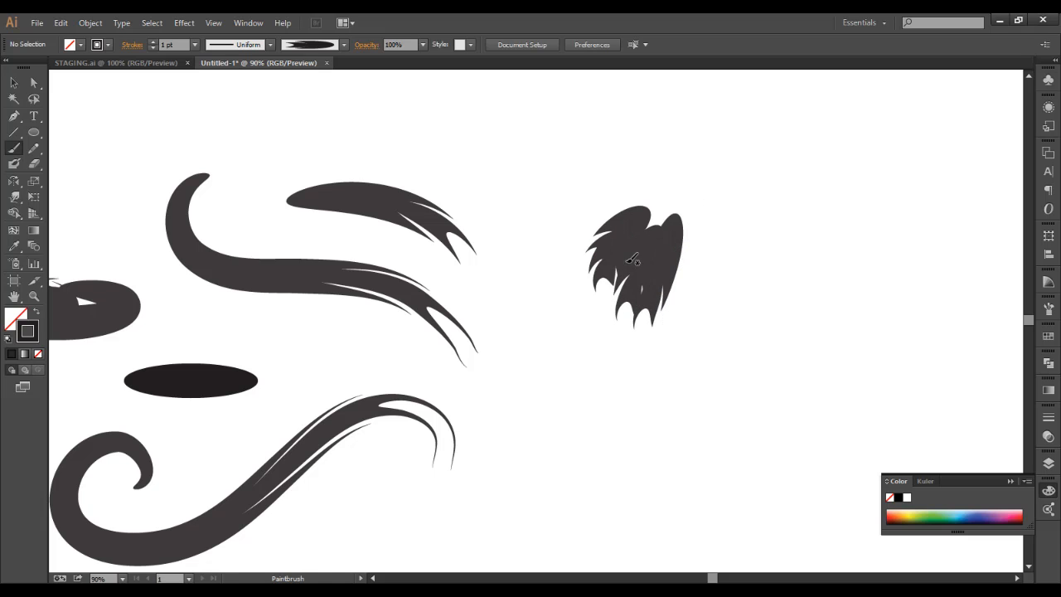
Paint a curving, tapered swoosh stroke across the artboard with the forked brush
{"action": "left_click_drag", "start_coordinate": [630, 265], "coordinate": [605, 245]}
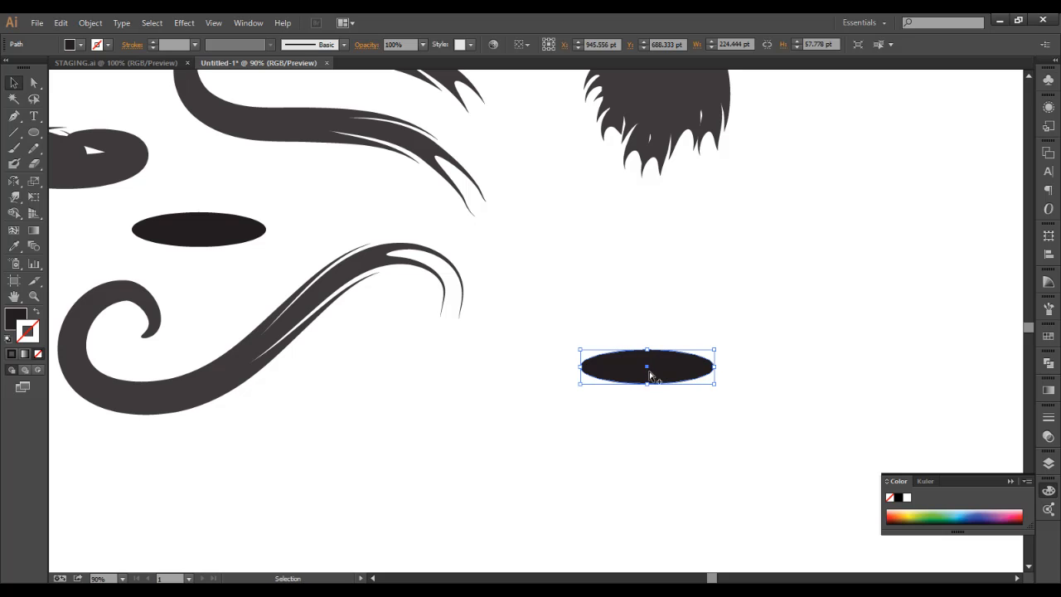
Stack three ellipse copies trimmed flat on one end and save them as a third Art Brush
{"action": "left_click_drag", "start_coordinate": [646, 367], "coordinate": [646, 390]}
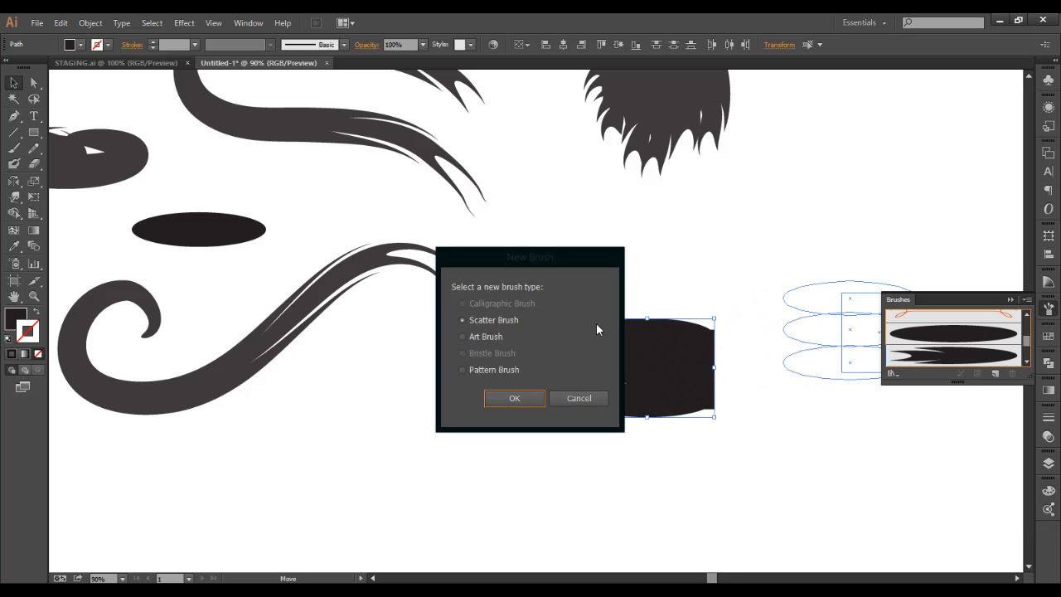
{"action": "left_click", "coordinate": [514, 397]}
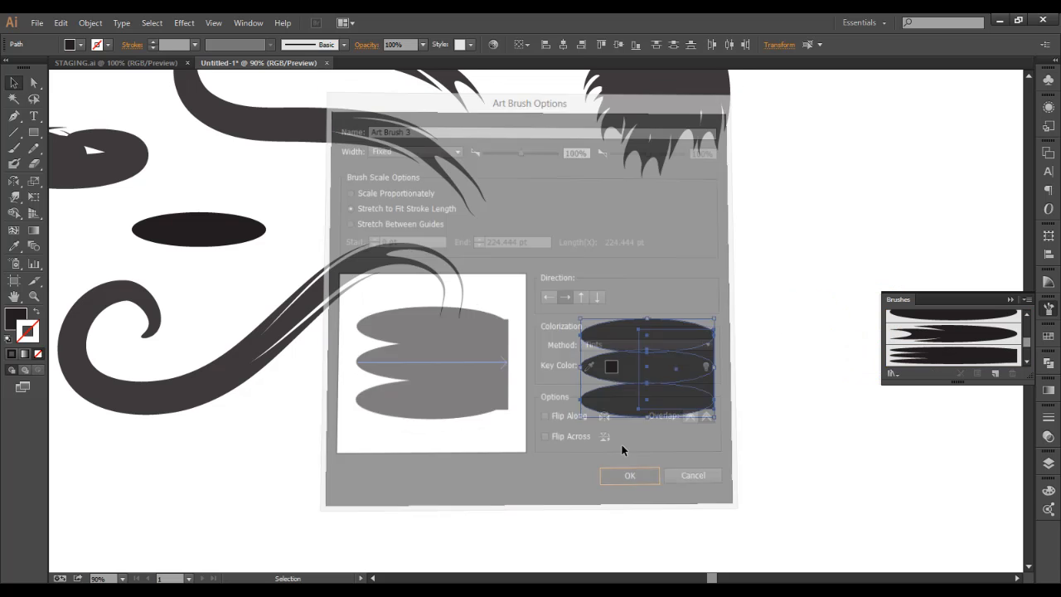
{"action": "left_click", "coordinate": [630, 474]}
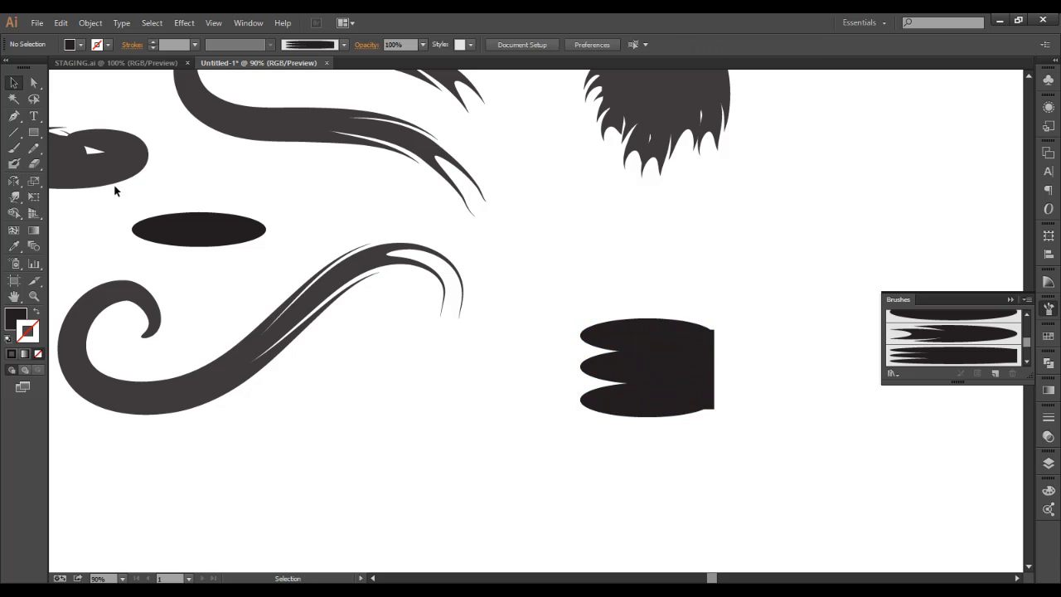